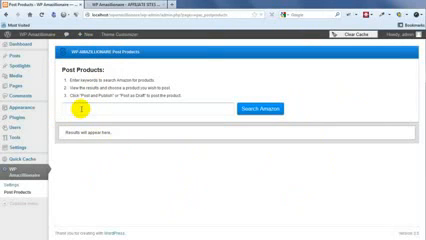
mouse_move(290, 92)
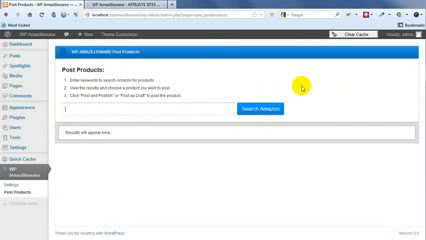
Search Amazon for 'smart ph' products from the Post Products keyword box.
type("smart phone")
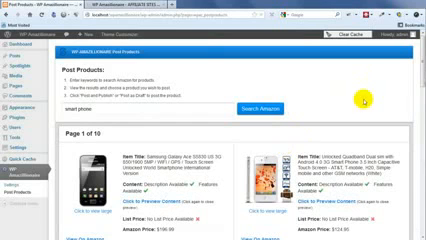
scroll("down", 3)
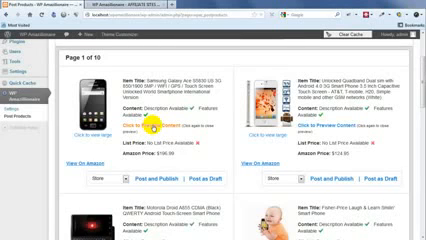
Preview the Samsung Galaxy Ace content description and publish it as a $199.99 post.
left_click(132, 126)
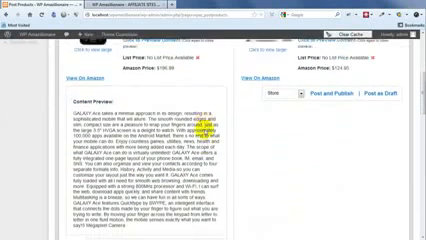
scroll("down", 3)
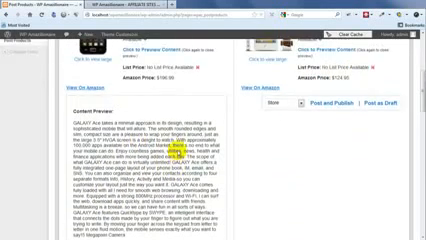
scroll("up", 3)
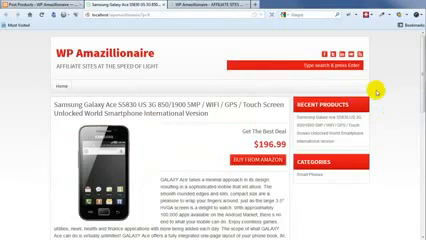
Scroll the published Samsung Galaxy Ace post showing its image and $199.99 price.
scroll("down", 3)
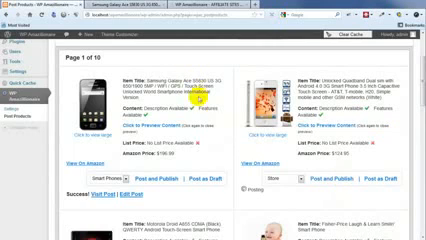
Scroll down the results to the Motorola Droid A855 and publish it as a post.
scroll("down", 3)
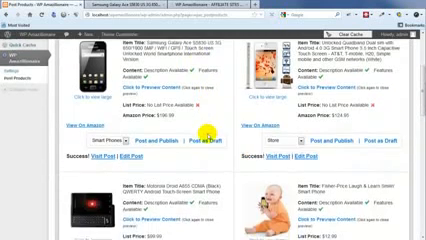
scroll("down", 3)
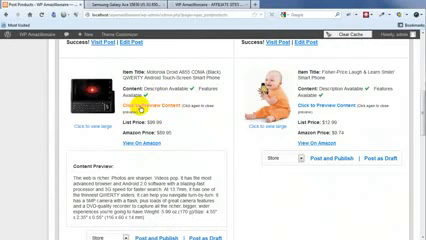
scroll("down", 3)
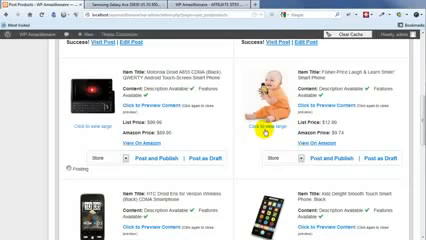
scroll("down", 3)
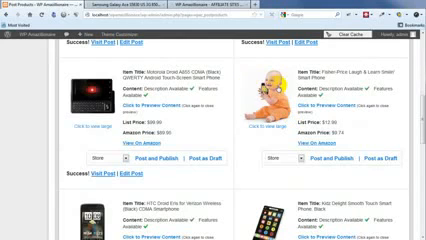
scroll("down", 3)
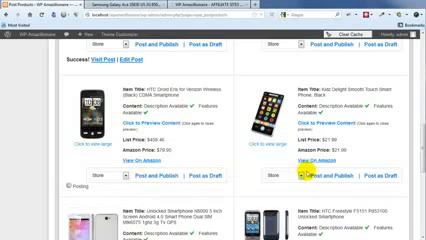
scroll("down", 3)
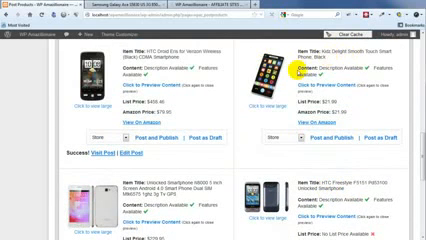
scroll("down", 3)
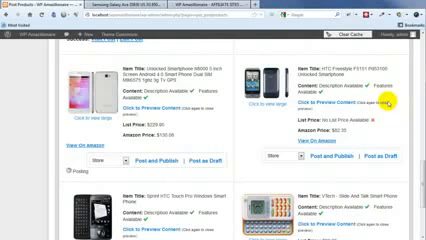
mouse_move(222, 132)
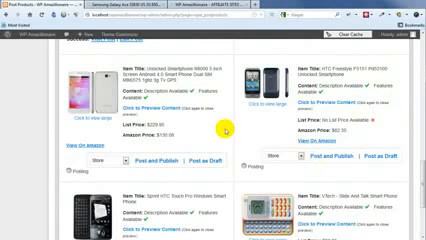
scroll("down", 3)
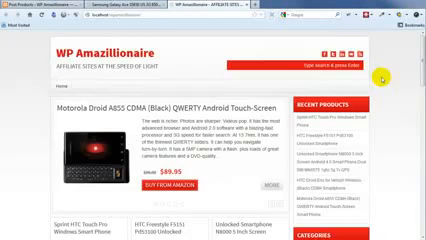
Scroll through the homepage grid of smartphone posts headed by the Motorola Droid.
scroll("down", 3)
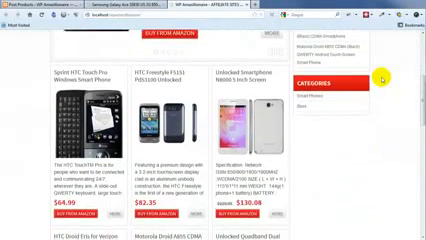
scroll("down", 3)
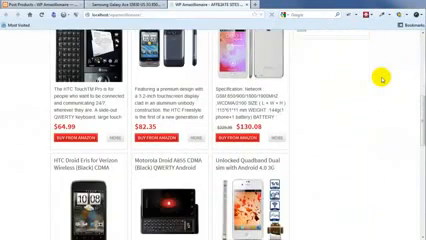
scroll("down", 3)
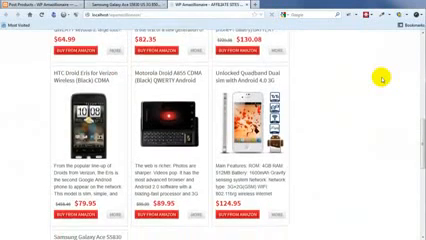
scroll("down", 3)
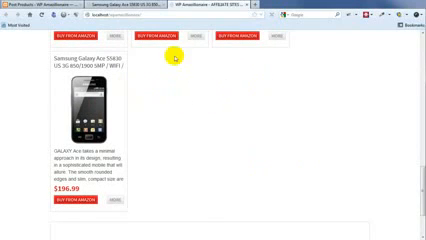
scroll("down", 3)
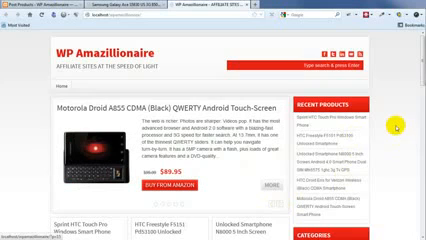
scroll("down", 3)
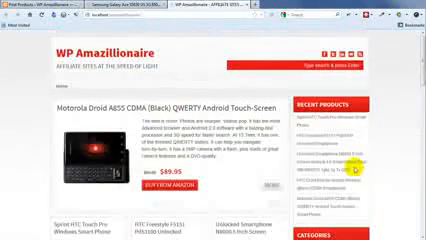
Return to the plugin's page-1 smartphone results and scroll to further products.
left_click(340, 132)
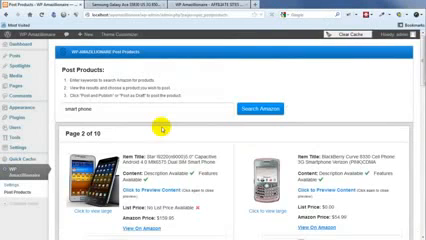
scroll("down", 3)
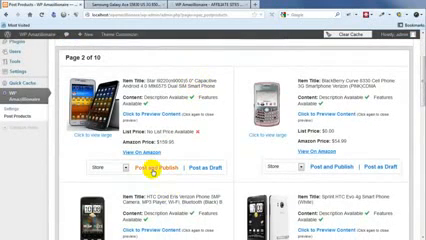
scroll("down", 3)
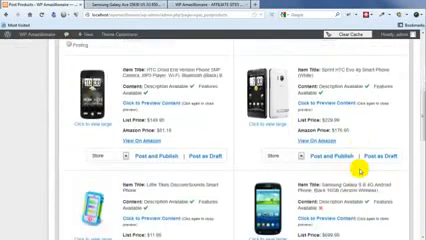
scroll("down", 3)
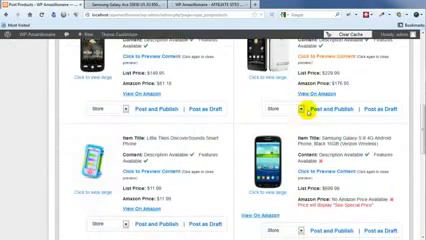
scroll("down", 3)
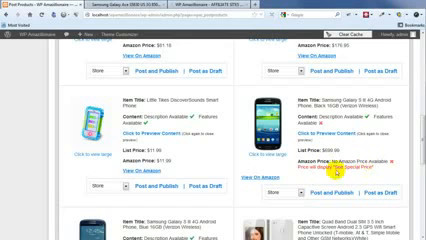
Scroll to the Samsung Galaxy S3 with the special-price notice and publish it.
scroll("down", 3)
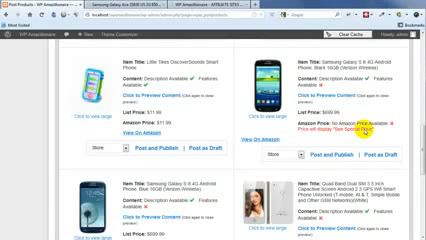
scroll("down", 3)
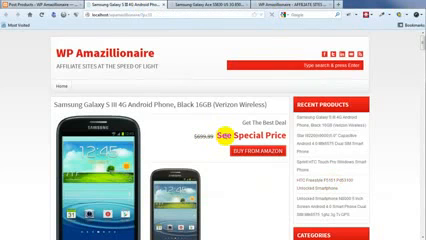
Check the Galaxy S3 post shows 'See Special Price' and scroll the homepage product grid.
scroll("down", 3)
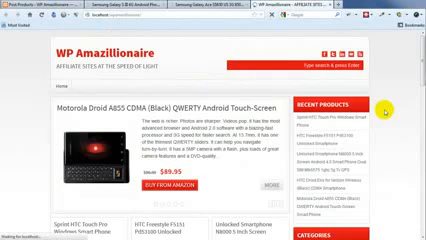
scroll("down", 3)
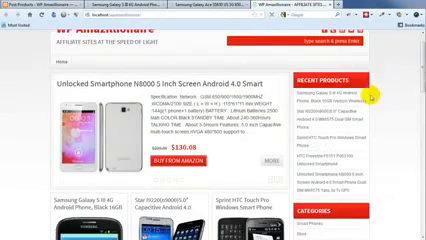
scroll("down", 3)
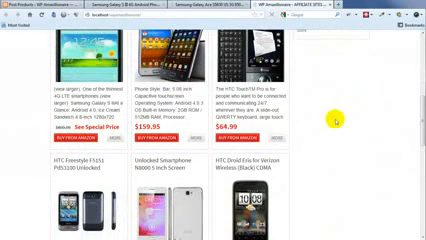
scroll("down", 3)
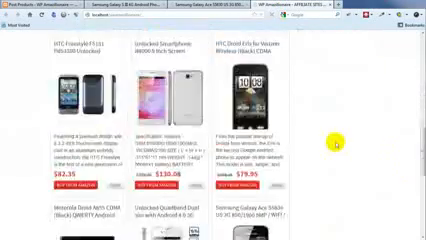